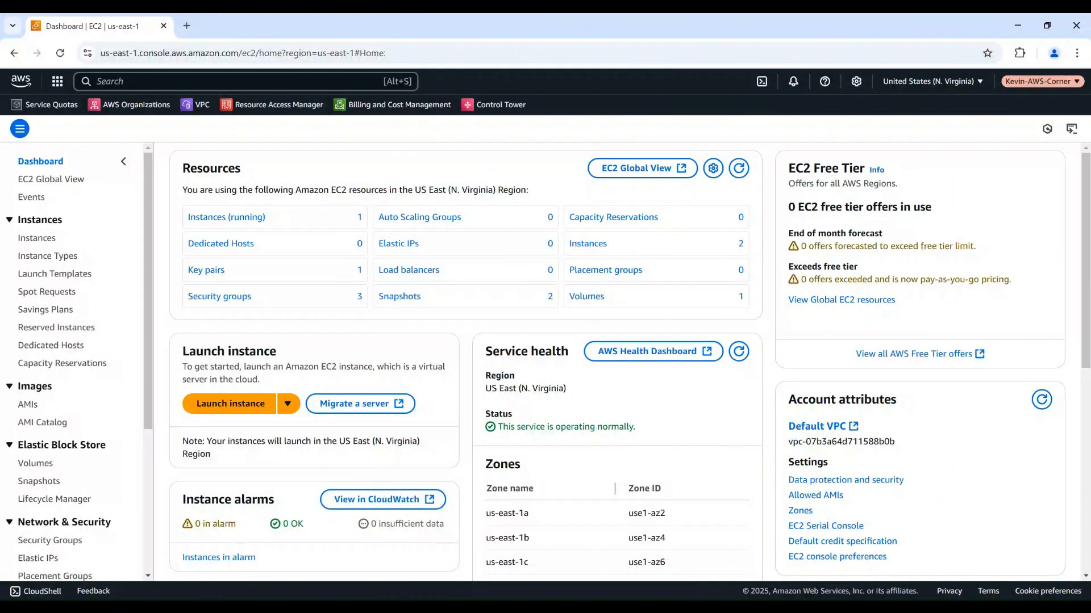
{"action": "mouse_move", "coordinate": [249, 422]}
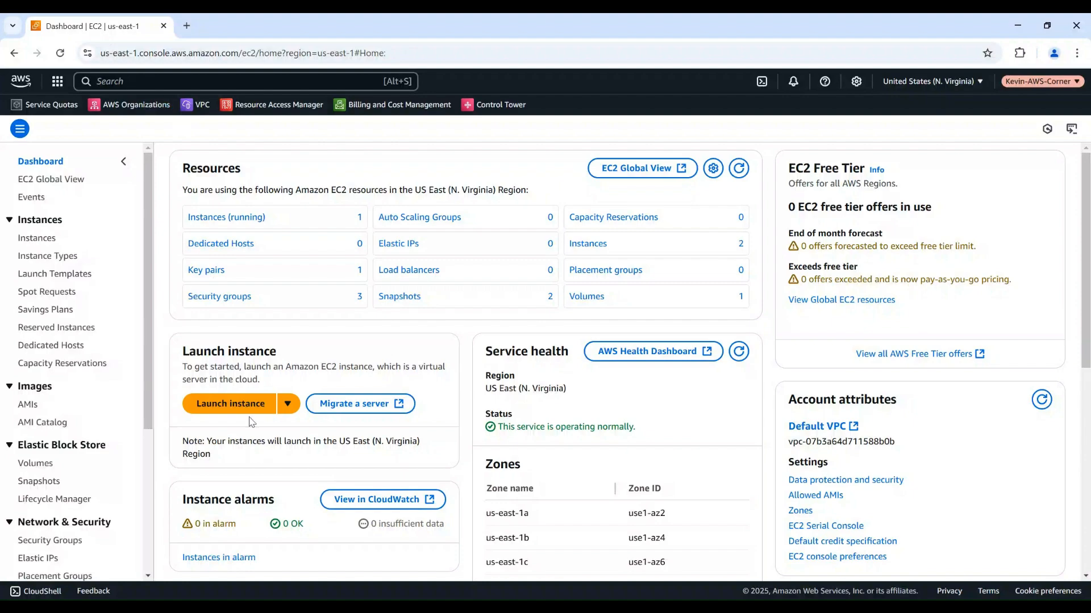
Open the EC2 launch-instance wizard from the dashboard's Launch instance button.
{"action": "left_click", "coordinate": [229, 403]}
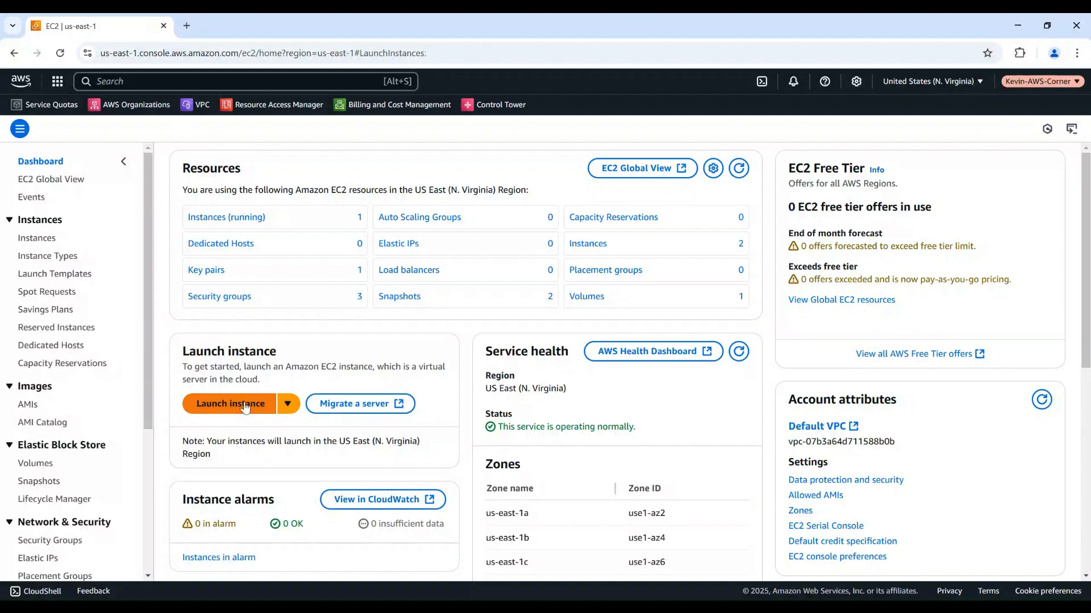
Name the instance Bastion-Host, keeping the Amazon Linux 2023 and t2.micro defaults.
{"action": "left_click", "coordinate": [229, 404]}
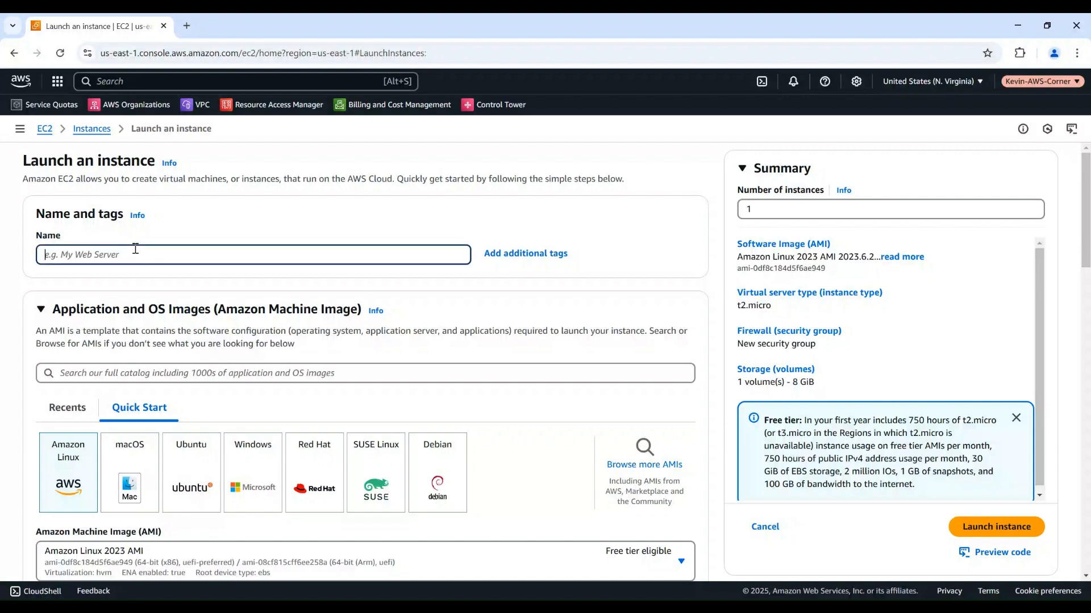
{"action": "type", "text": "Bastion-Host"}
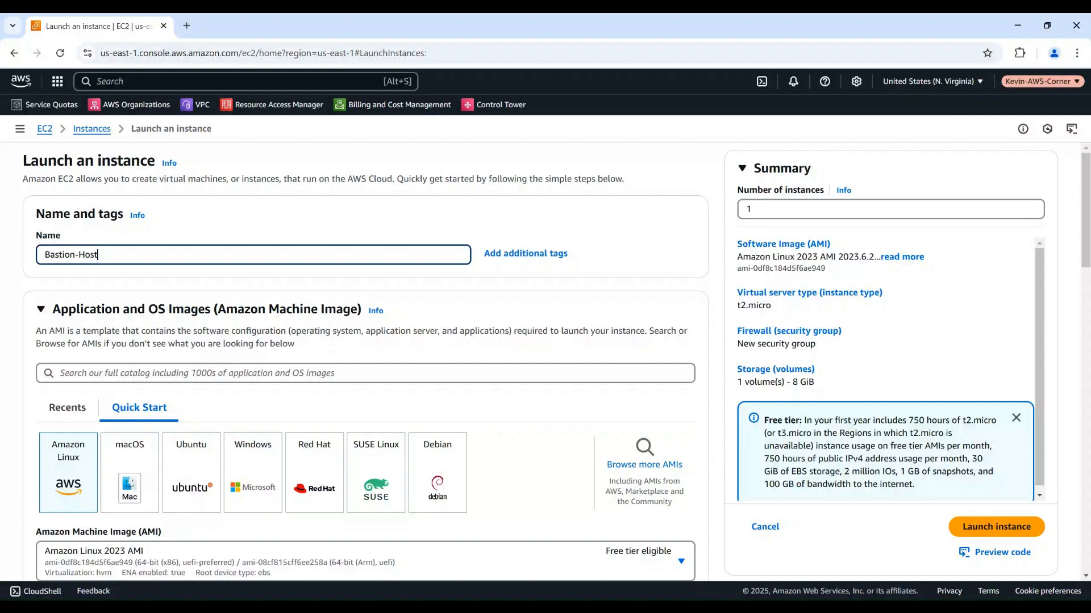
{"action": "scroll", "scroll_direction": "down", "scroll_amount": 3}
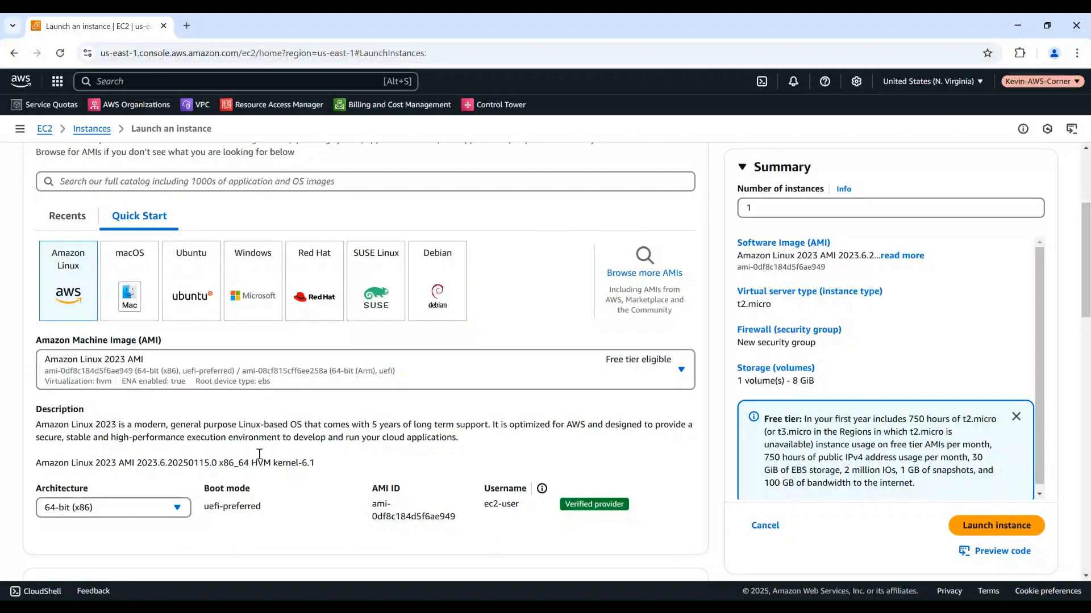
{"action": "scroll", "scroll_direction": "down", "scroll_amount": 3}
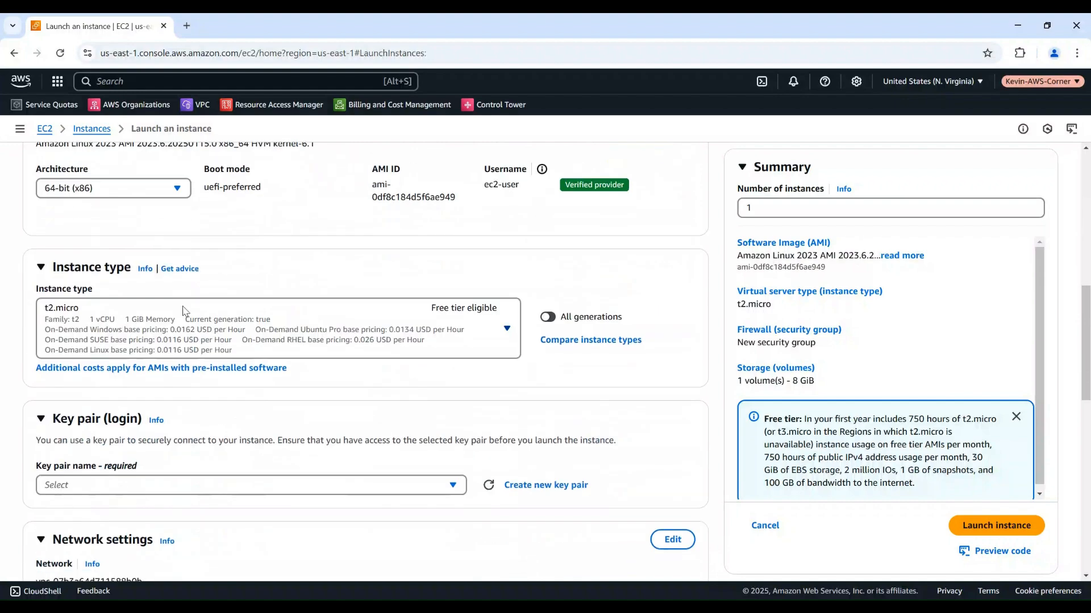
{"action": "mouse_move", "coordinate": [87, 353]}
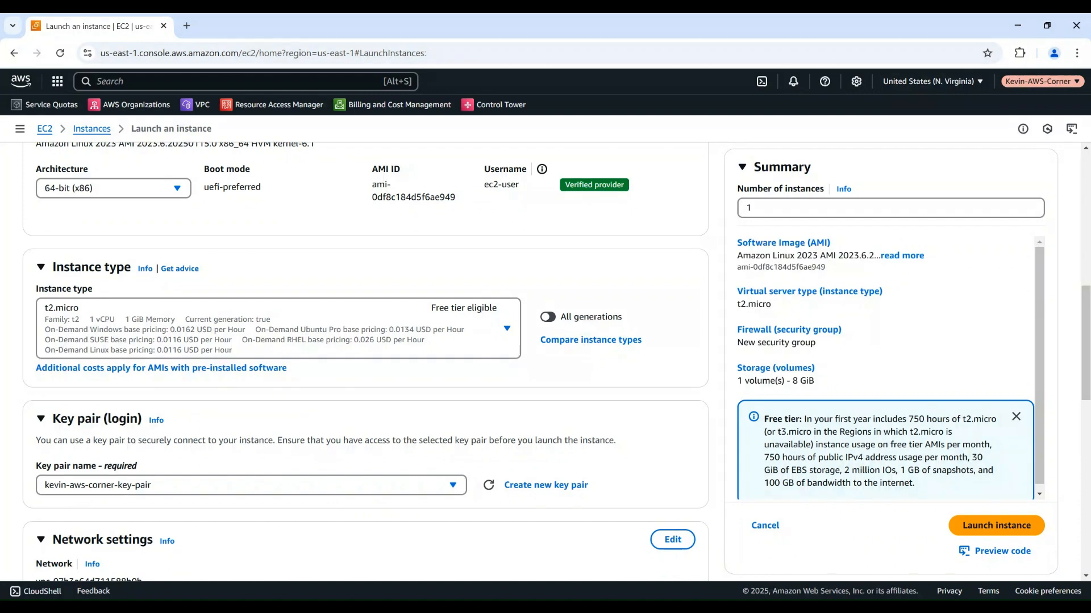
Edit network settings and open the subnet list to choose us-east-1a.
{"action": "scroll", "scroll_direction": "down", "scroll_amount": 3}
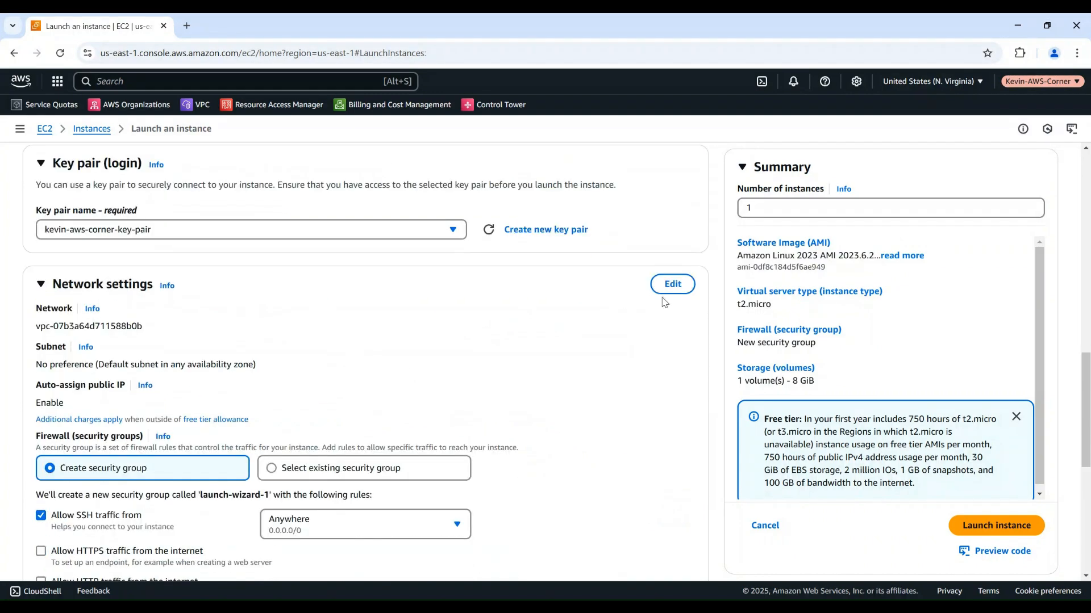
{"action": "left_click", "coordinate": [671, 284]}
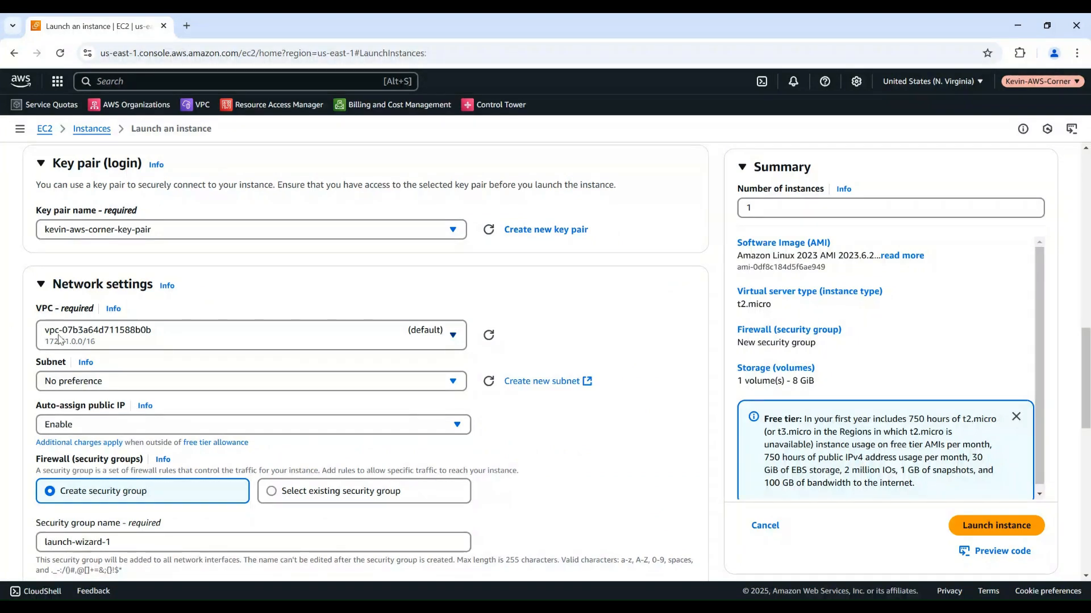
{"action": "left_click", "coordinate": [250, 334]}
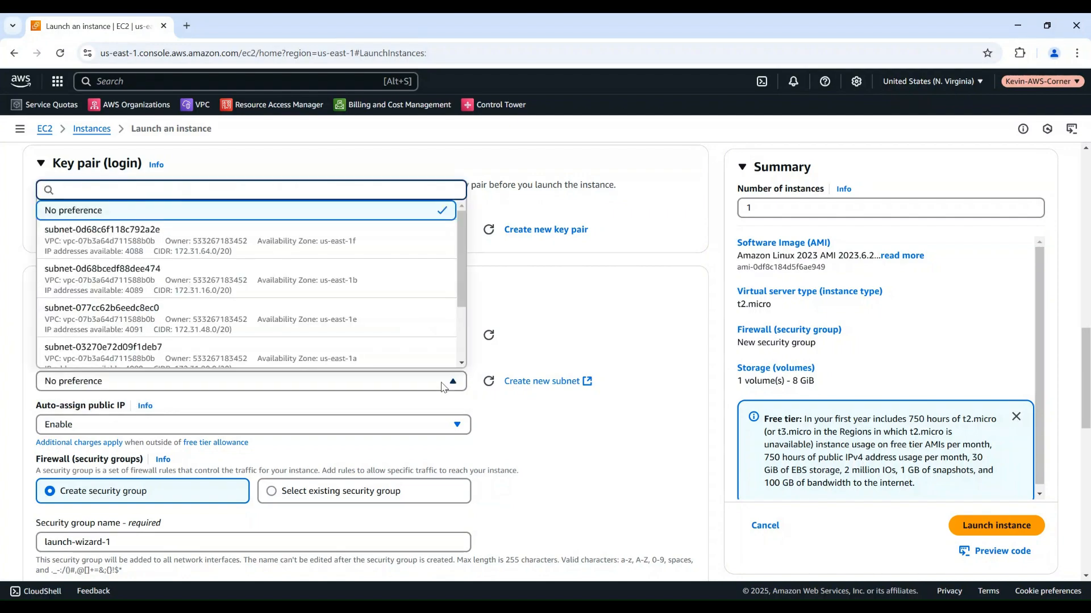
{"action": "mouse_move", "coordinate": [405, 347]}
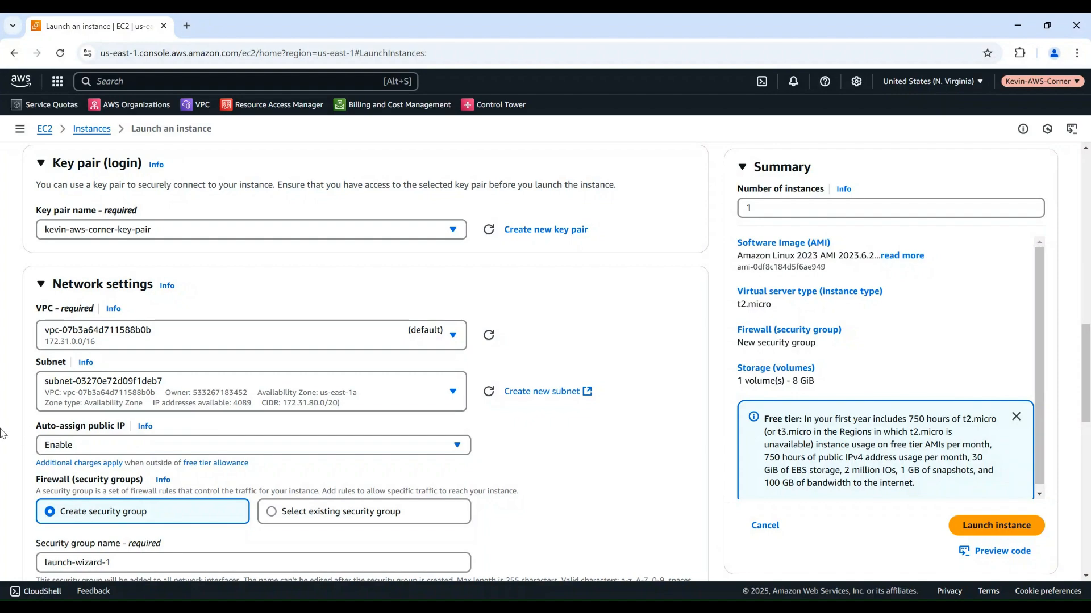
Name the new security group Bastion-SG, keeping the SSH port 22 rule from 0.0.0.0/0.
{"action": "scroll", "scroll_direction": "down", "scroll_amount": 3}
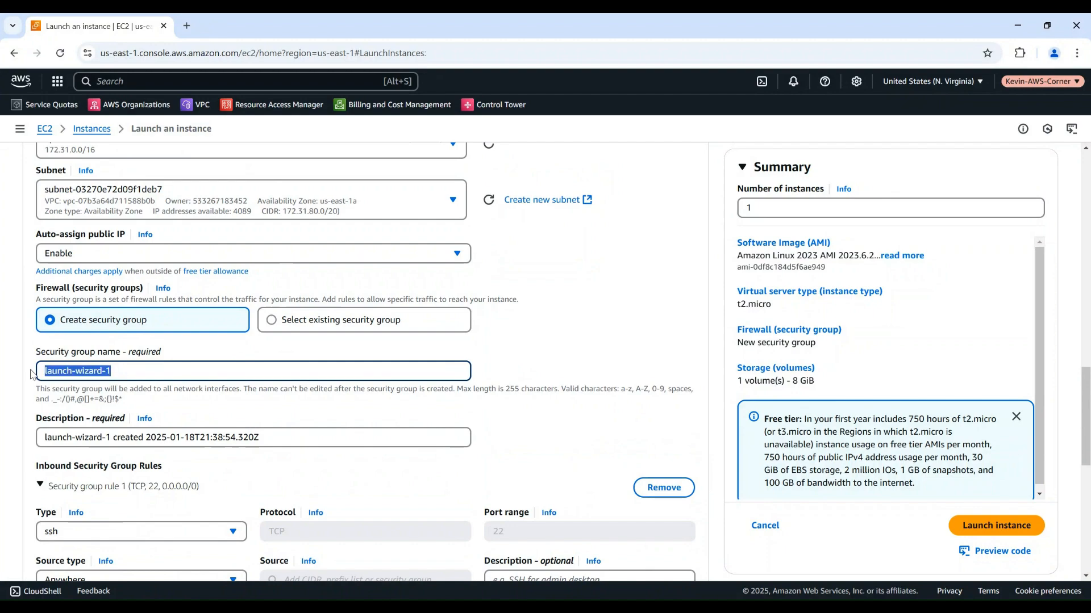
{"action": "type", "text": "Bastion-SG"}
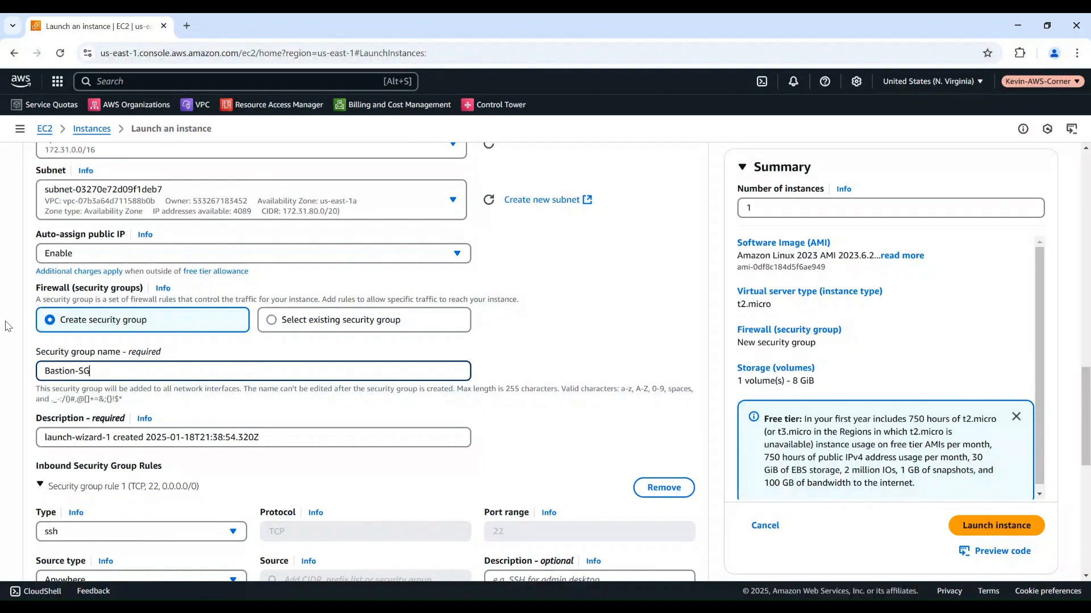
{"action": "scroll", "scroll_direction": "down", "scroll_amount": 3}
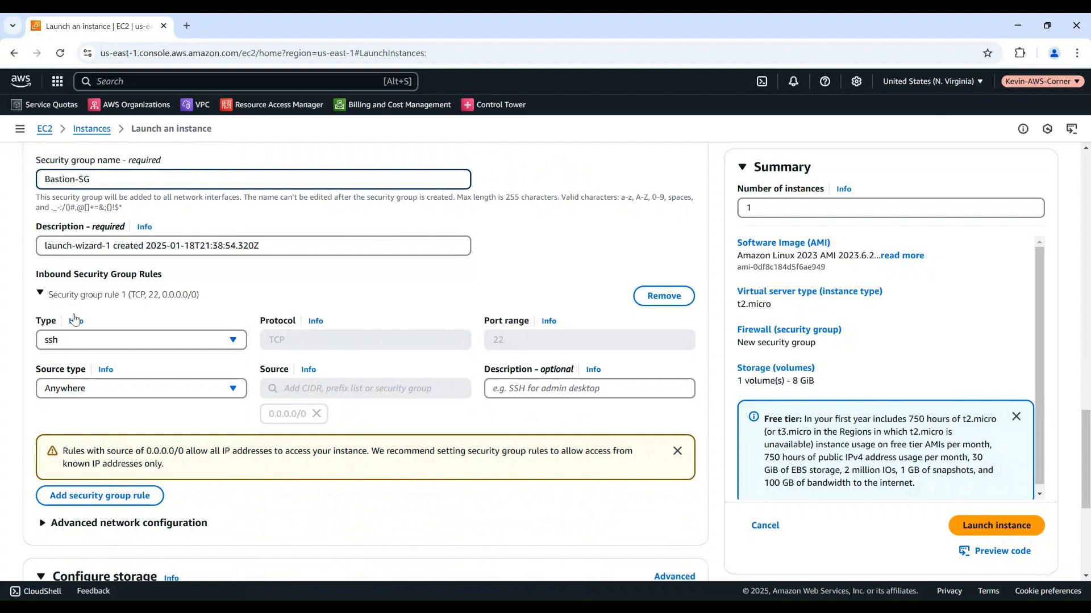
{"action": "mouse_move", "coordinate": [554, 336]}
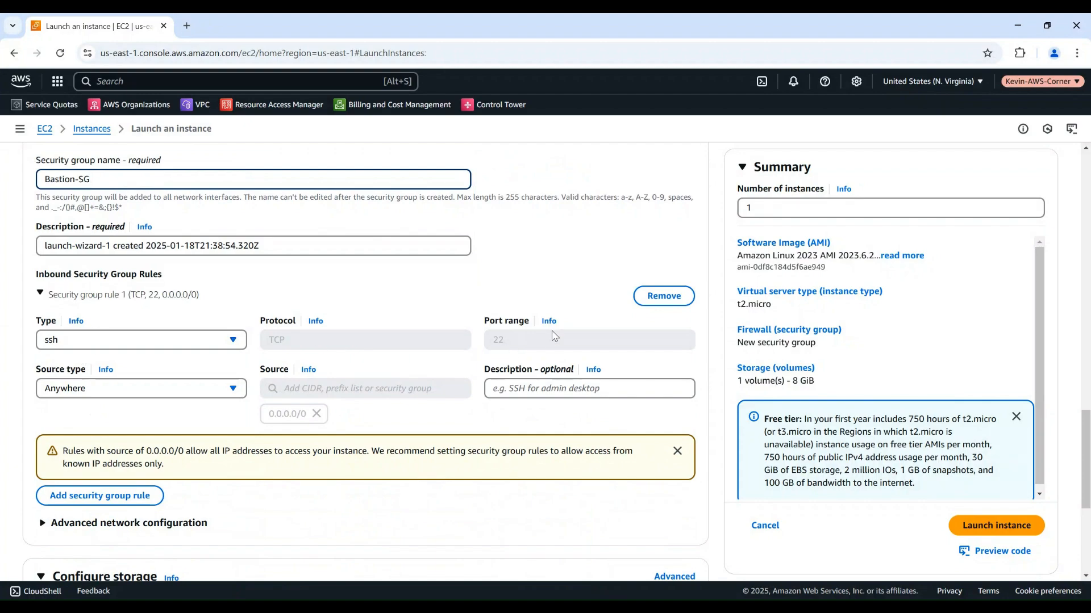
{"action": "mouse_move", "coordinate": [63, 417]}
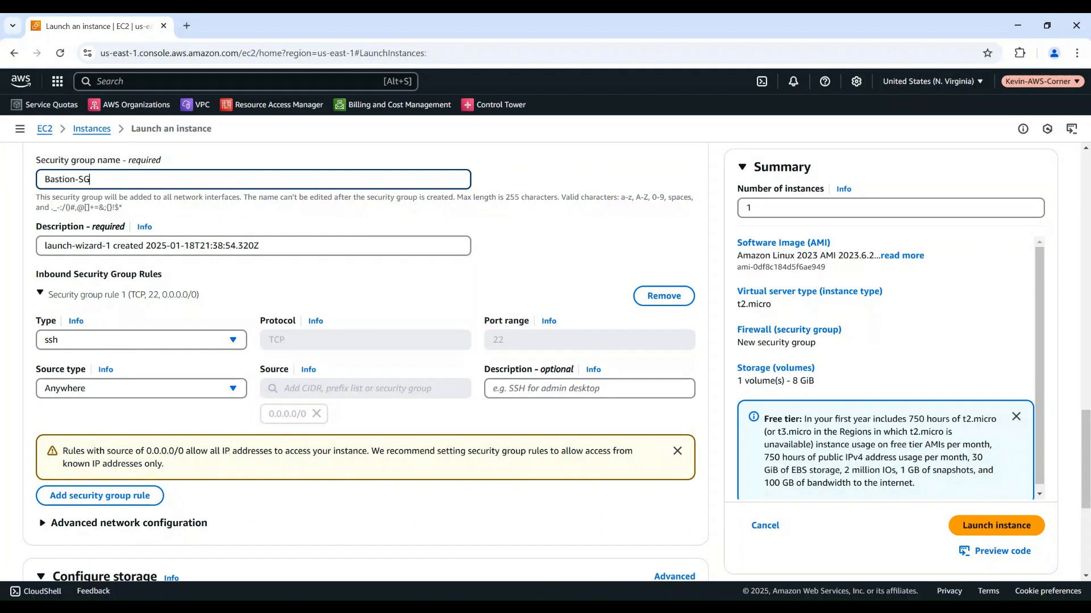
{"action": "scroll", "scroll_direction": "down", "scroll_amount": 3}
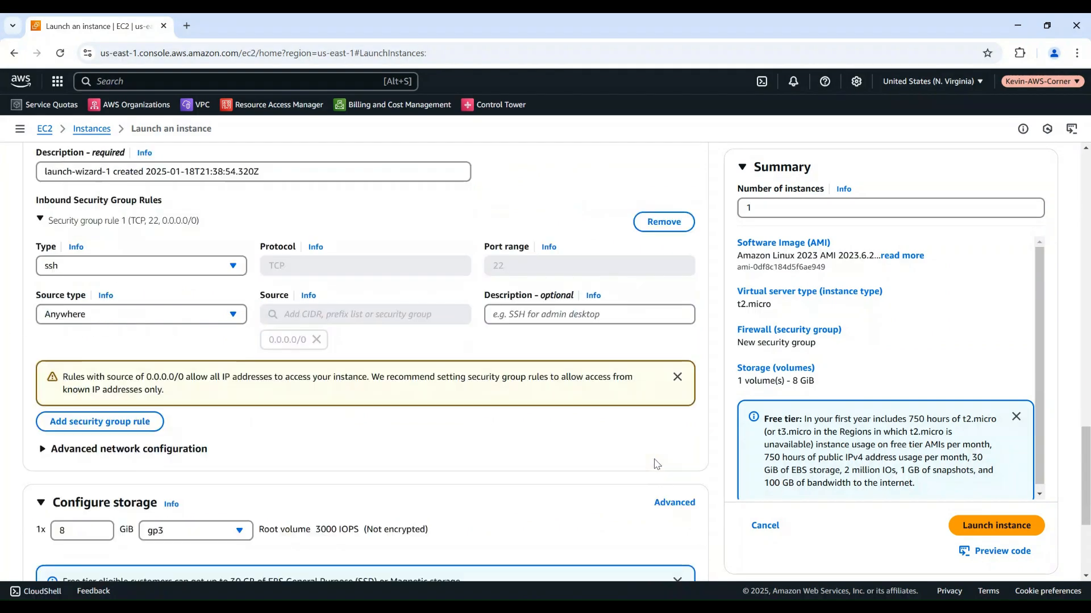
{"action": "scroll", "scroll_direction": "down", "scroll_amount": 3}
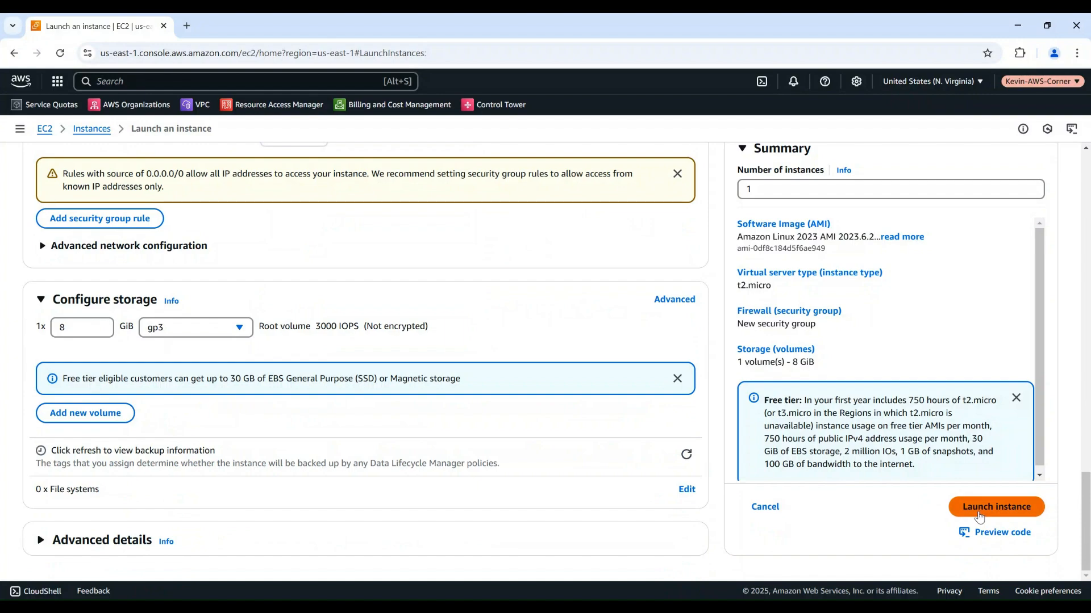
Launch Bastion-Host and copy its public IPv4 address from the instance details.
{"action": "left_click", "coordinate": [995, 506]}
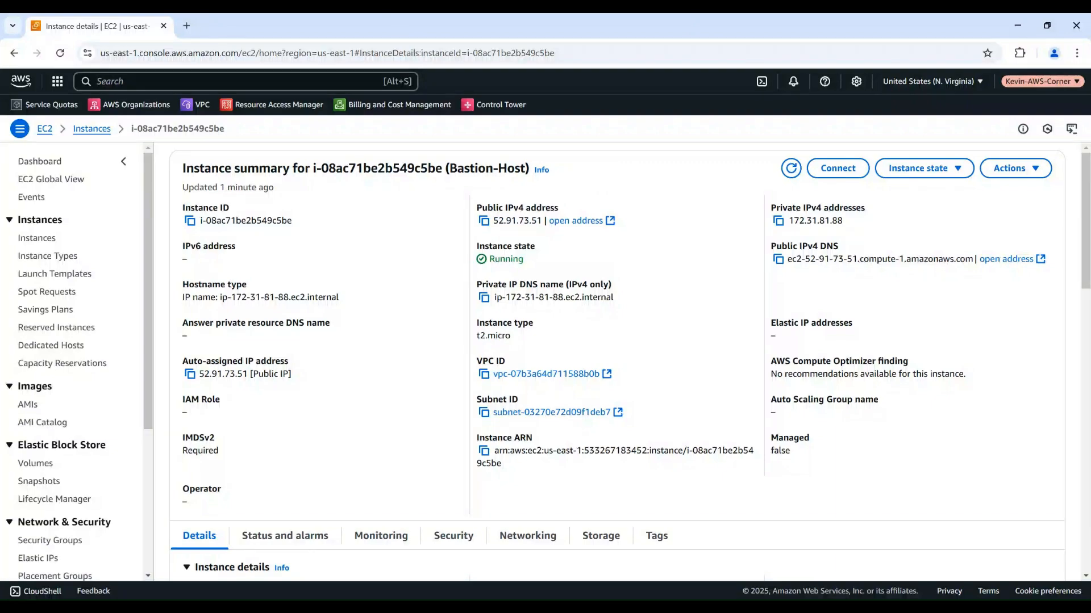
{"action": "mouse_move", "coordinate": [512, 277]}
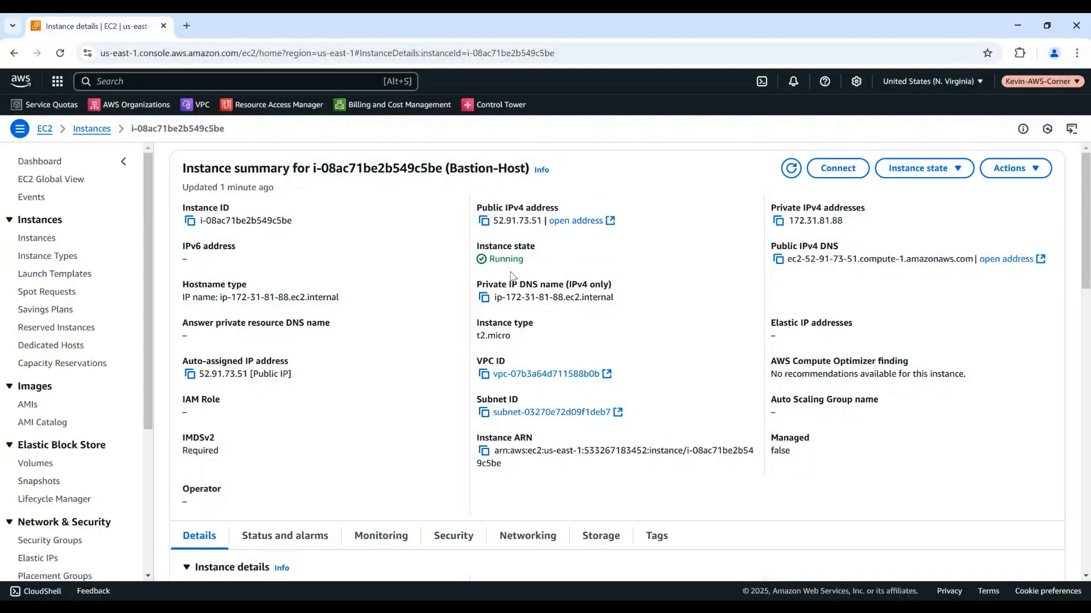
{"action": "left_click", "coordinate": [482, 221]}
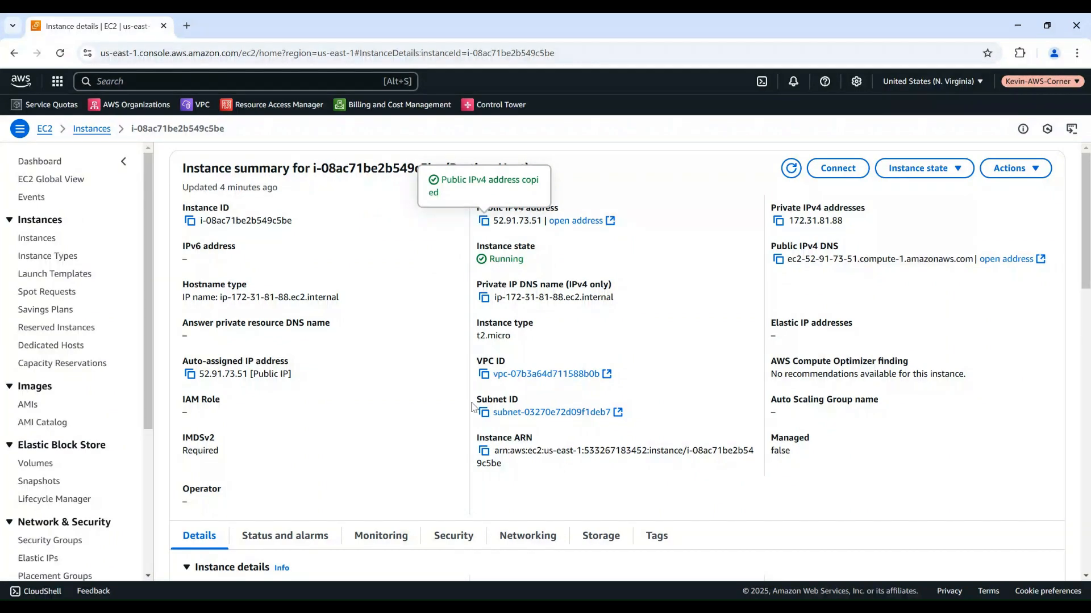
Review Bastion-Host's Security tab: Bastion-SG allows SSH port 22 from anywhere.
{"action": "scroll", "scroll_direction": "down", "scroll_amount": 3}
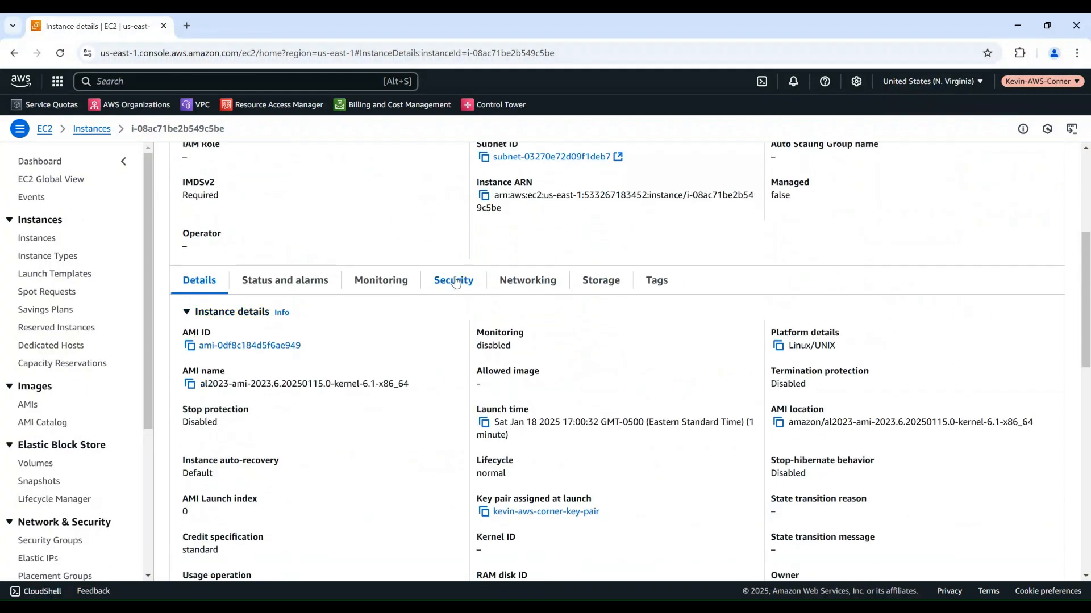
{"action": "left_click", "coordinate": [452, 279]}
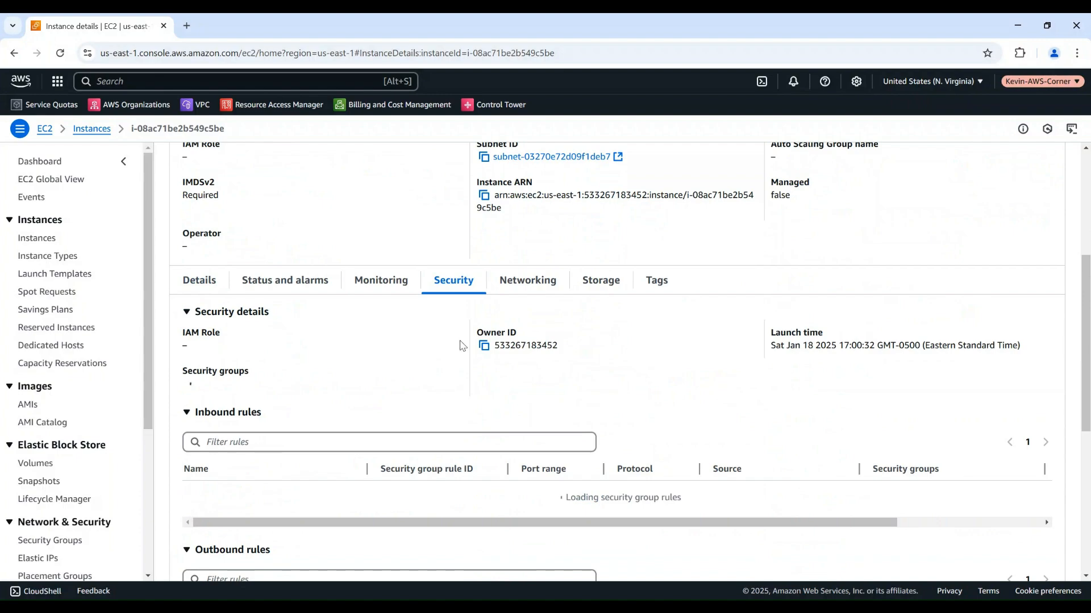
{"action": "scroll", "scroll_direction": "down", "scroll_amount": 3}
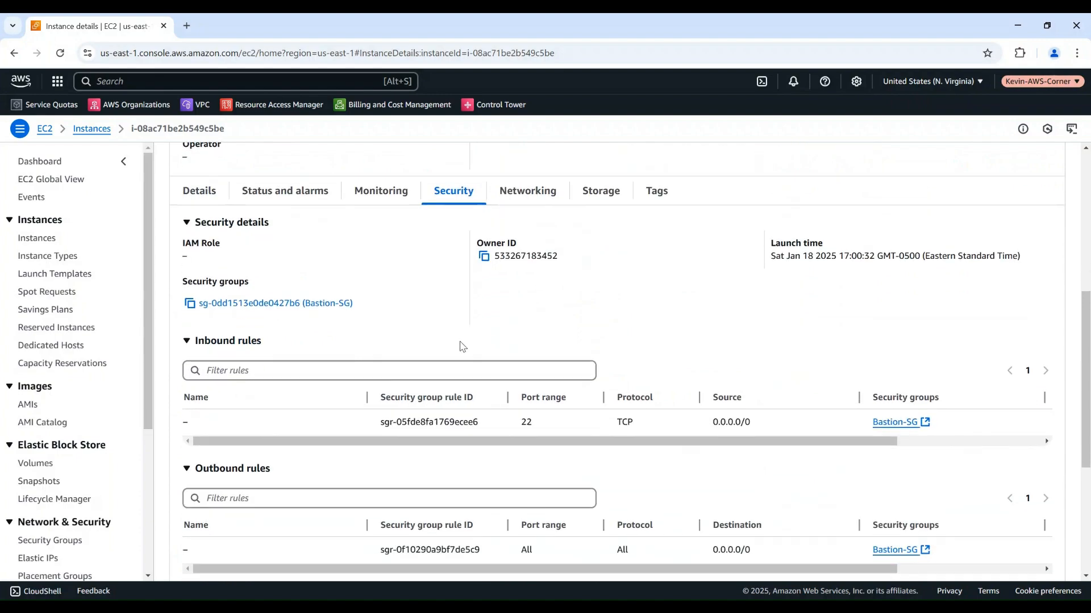
{"action": "scroll", "scroll_direction": "down", "scroll_amount": 3}
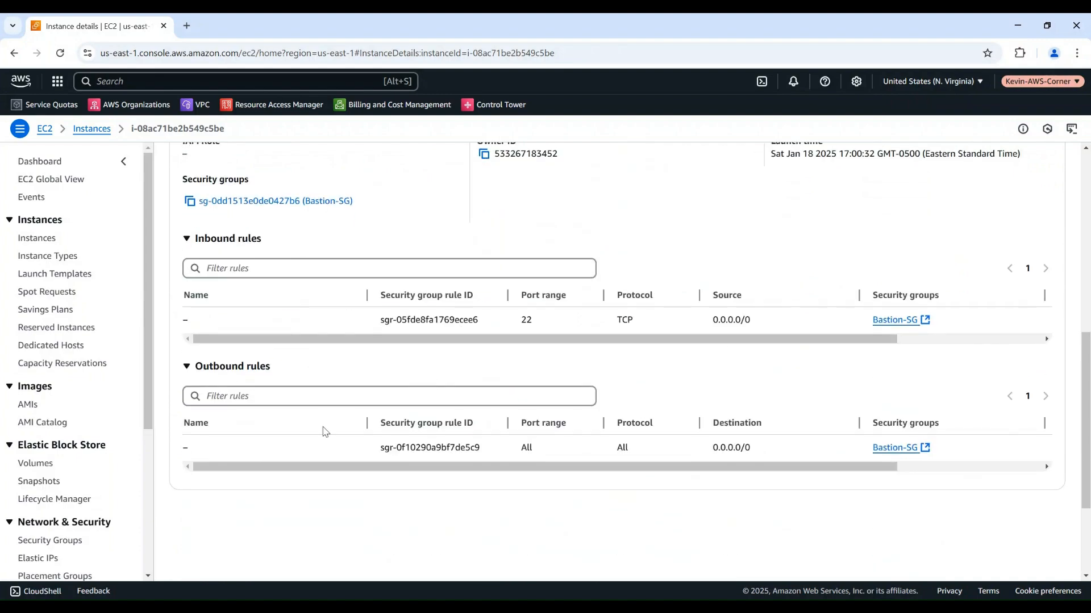
{"action": "mouse_move", "coordinate": [883, 484]}
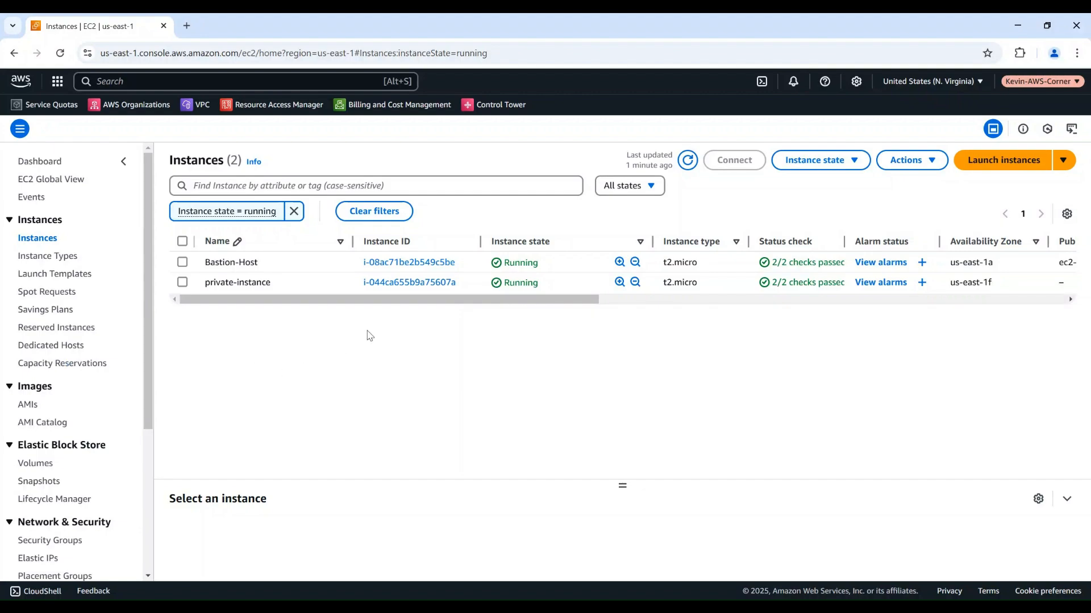
Open private-instance's Security tab and follow its private-instance-sg group link.
{"action": "left_click", "coordinate": [409, 282]}
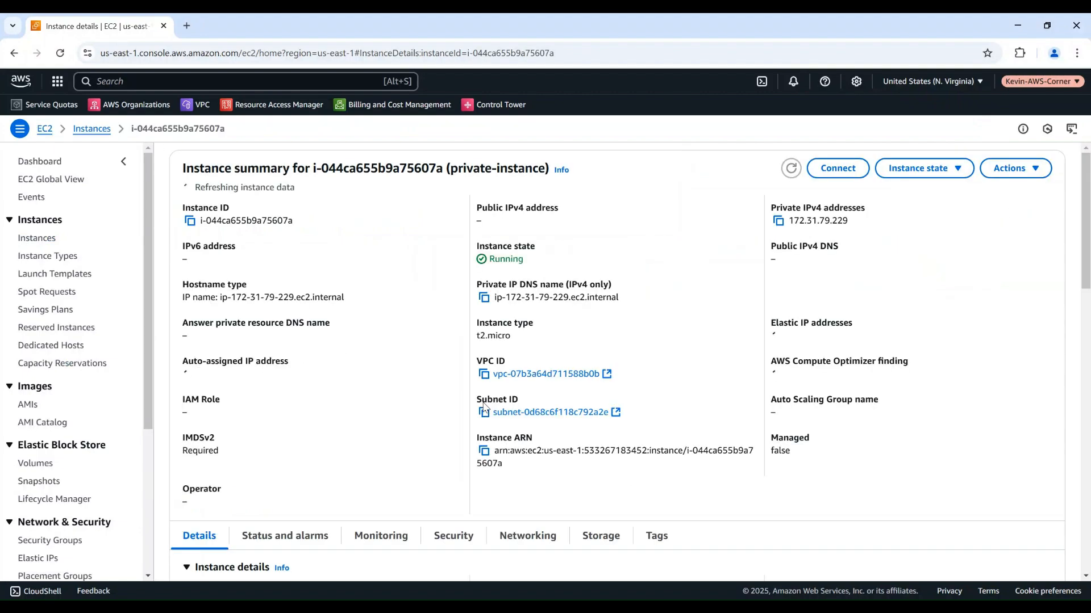
{"action": "scroll", "scroll_direction": "down", "scroll_amount": 3}
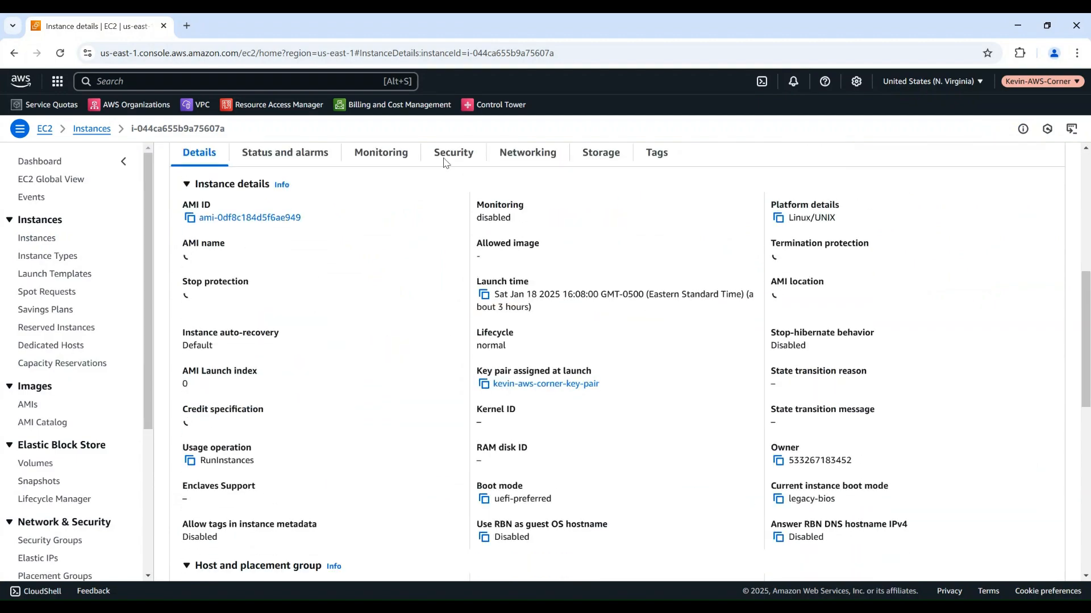
{"action": "left_click", "coordinate": [453, 152]}
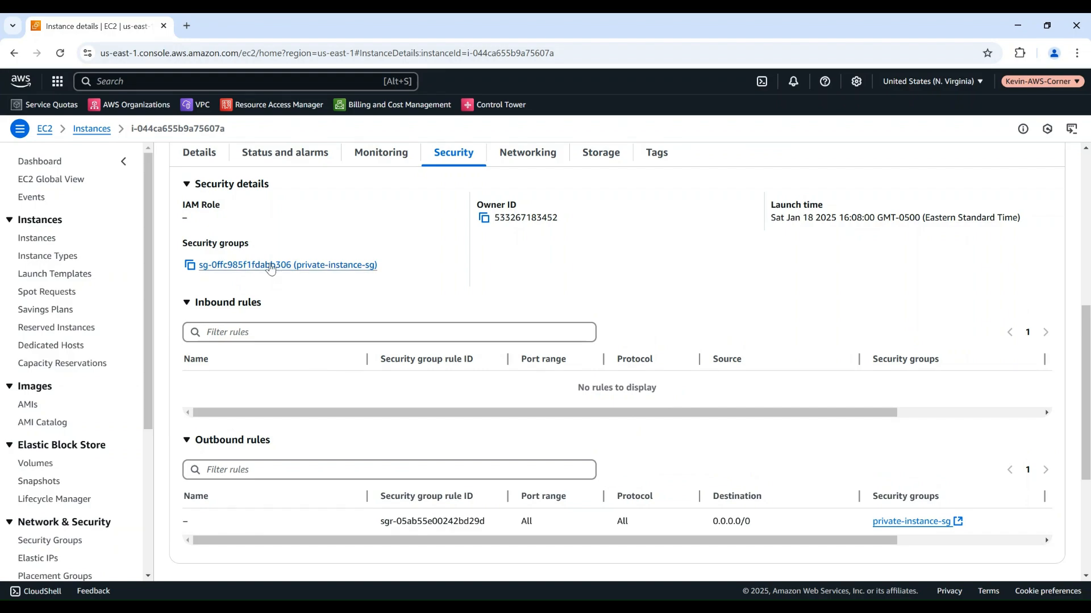
{"action": "left_click", "coordinate": [288, 265]}
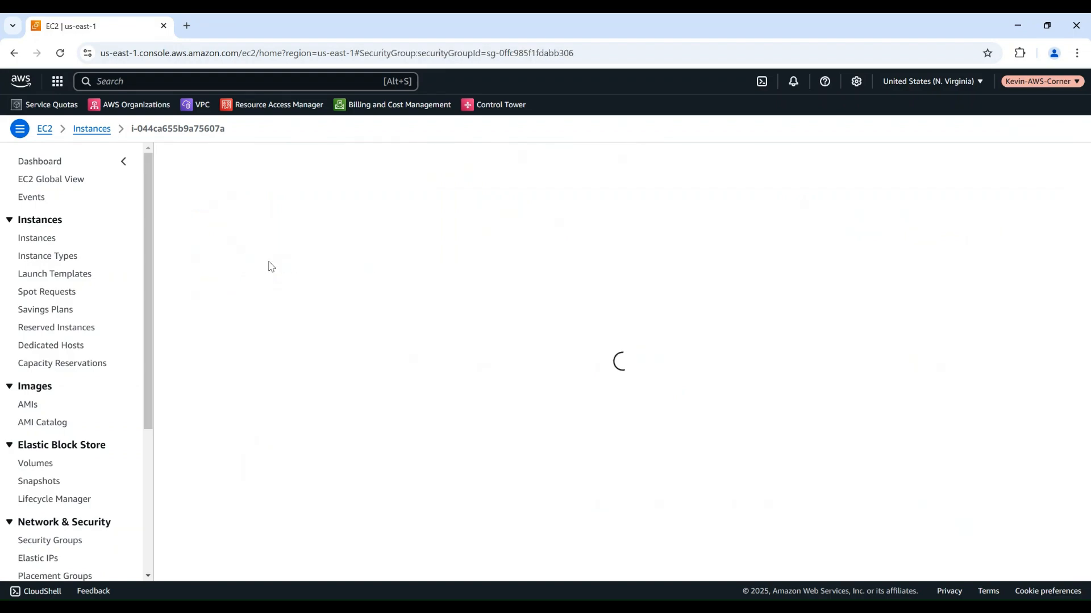
{"action": "left_click", "coordinate": [50, 540]}
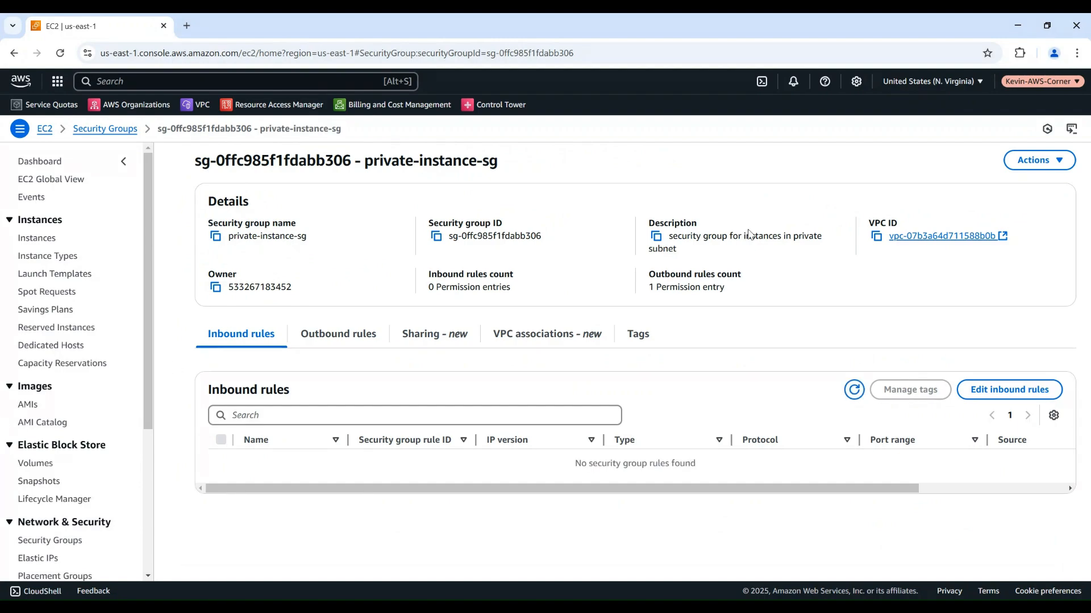
Add and save an inbound SSH port 22 rule sourced from Bastion-SG.
{"action": "left_click", "coordinate": [1009, 390]}
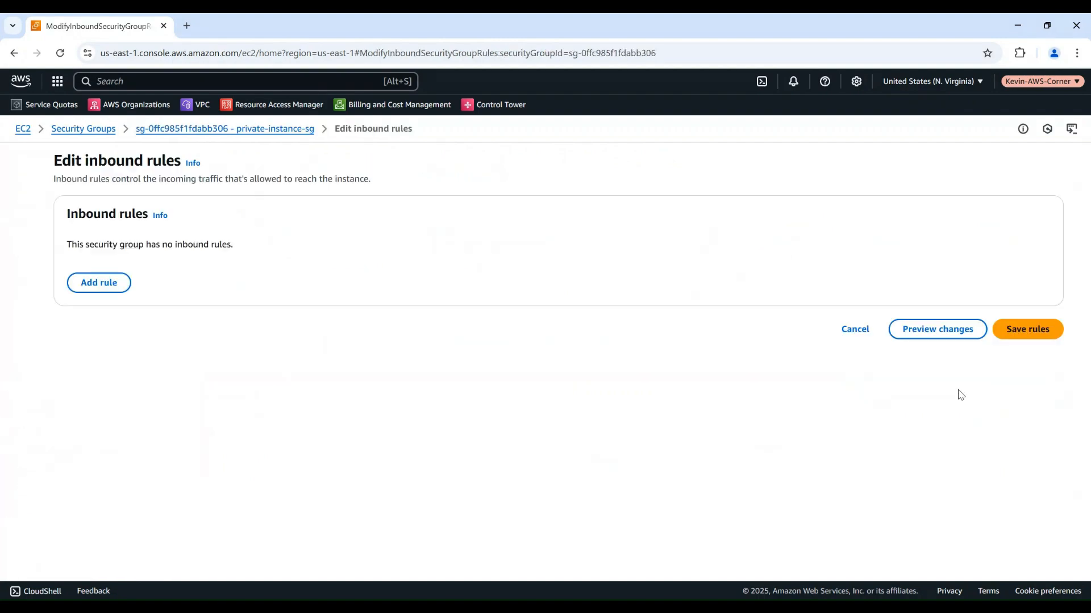
{"action": "mouse_move", "coordinate": [95, 301]}
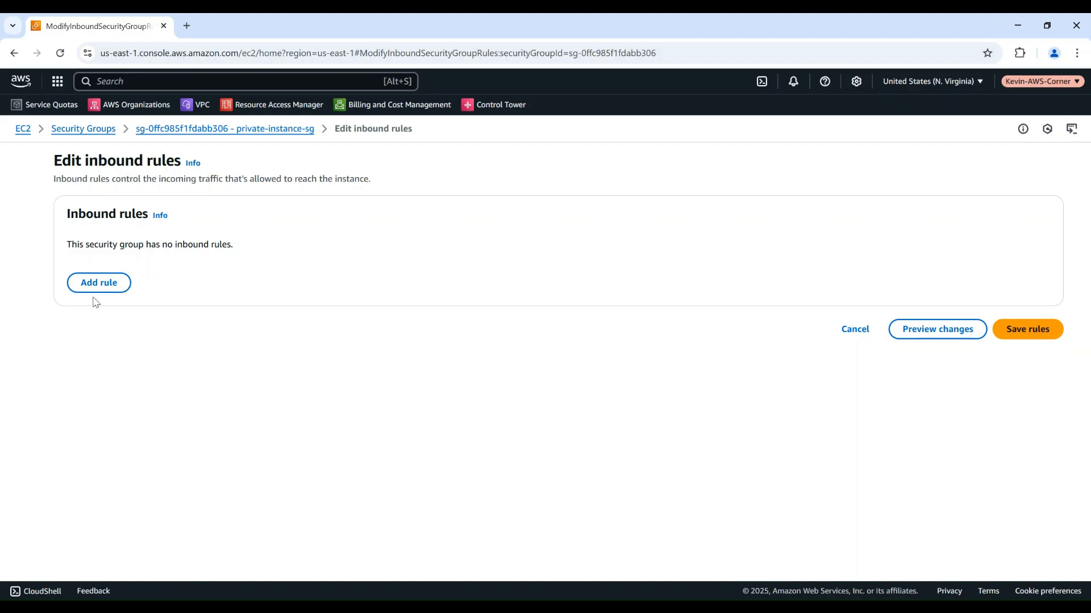
{"action": "left_click", "coordinate": [98, 282]}
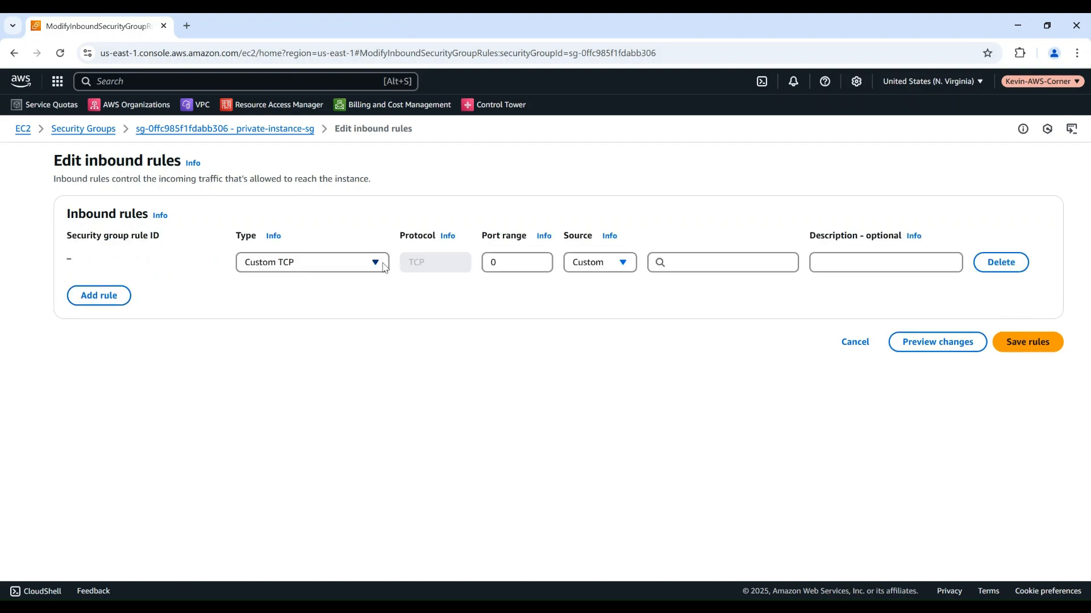
{"action": "type", "text": "ssh"}
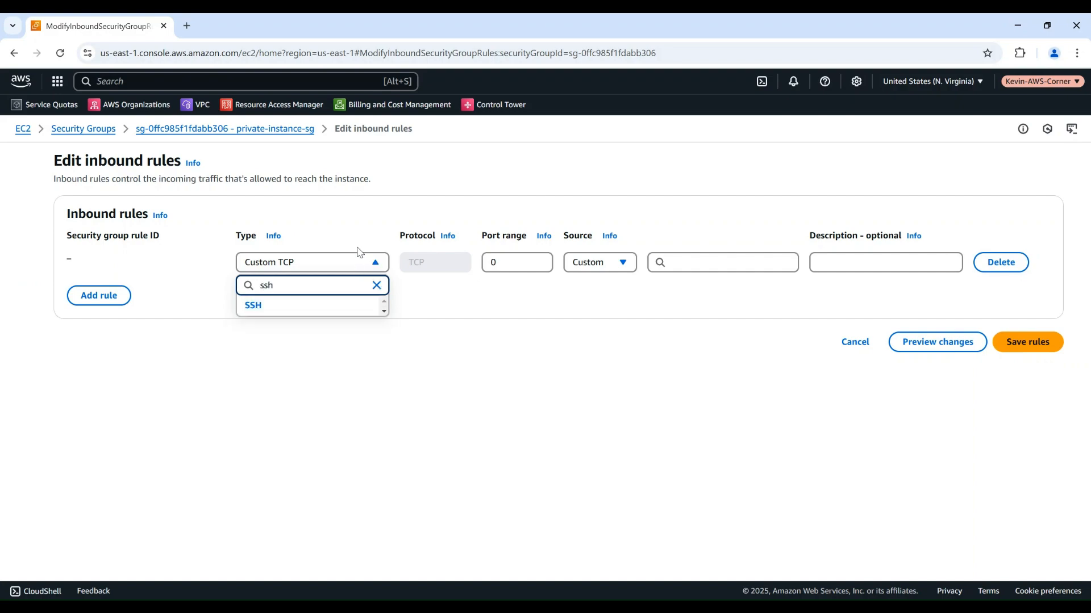
{"action": "left_click", "coordinate": [251, 306]}
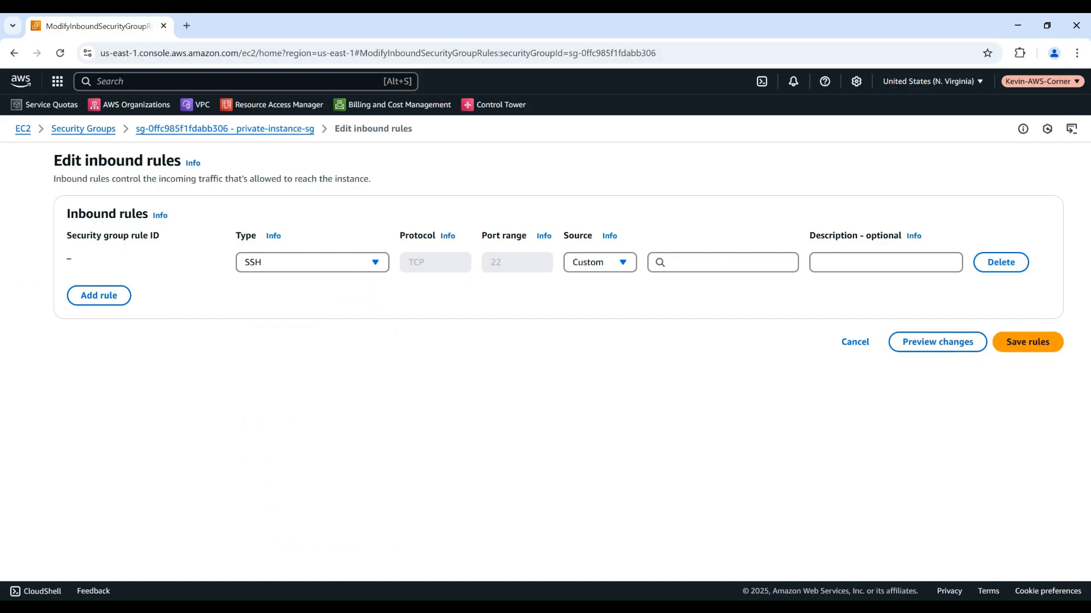
{"action": "mouse_move", "coordinate": [638, 240]}
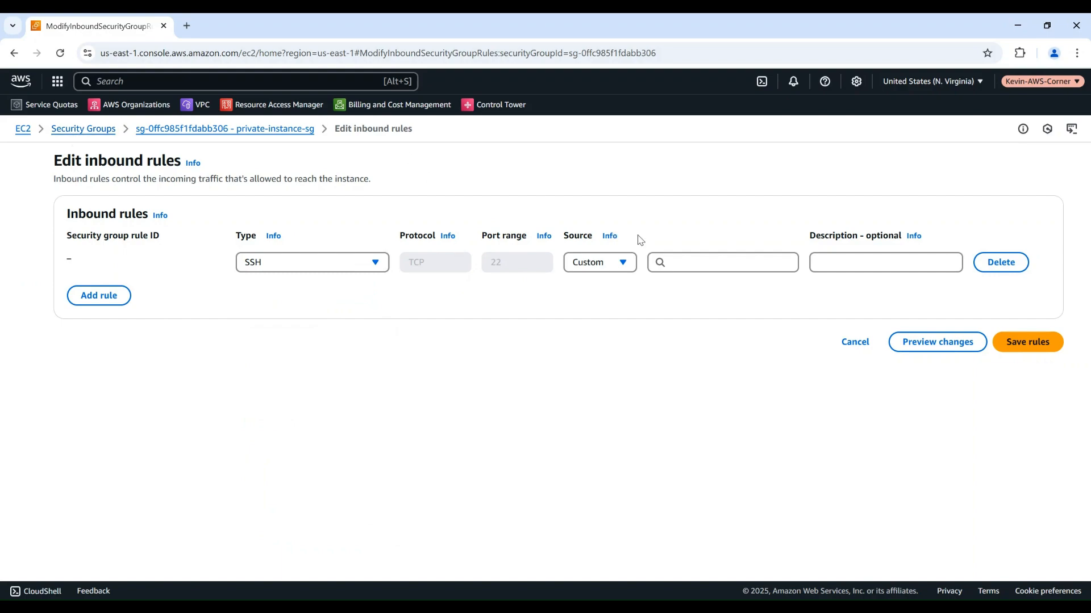
{"action": "left_click", "coordinate": [721, 263]}
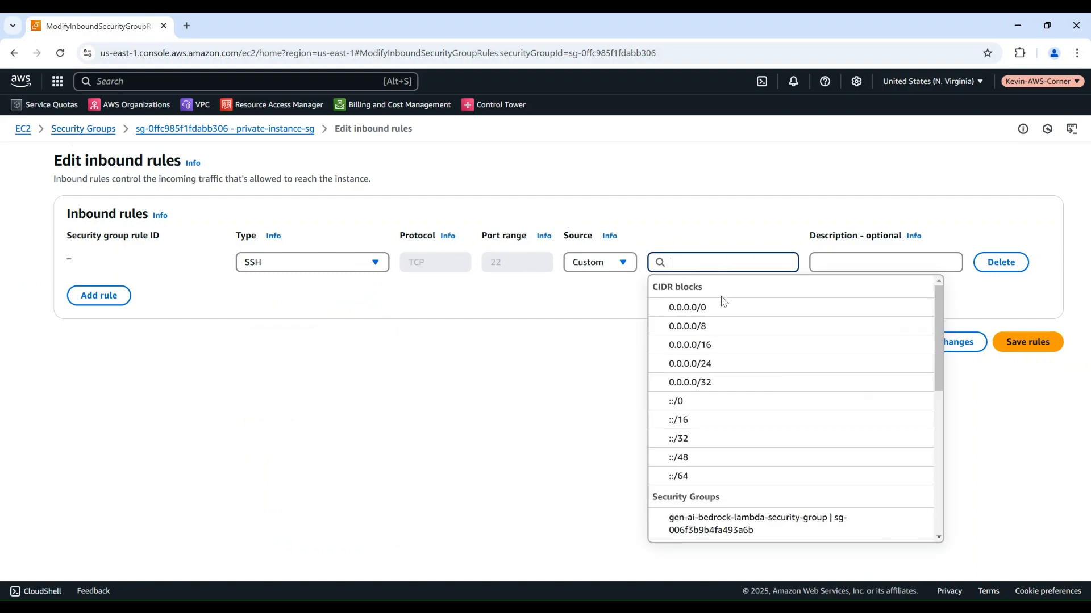
{"action": "scroll", "scroll_direction": "down", "scroll_amount": 3}
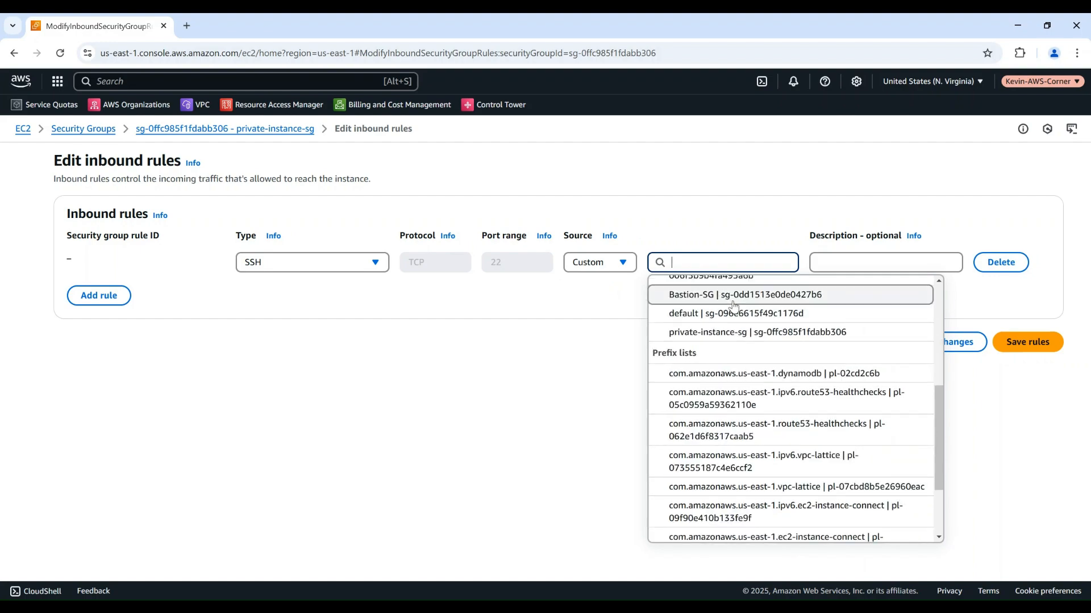
{"action": "left_click", "coordinate": [728, 294]}
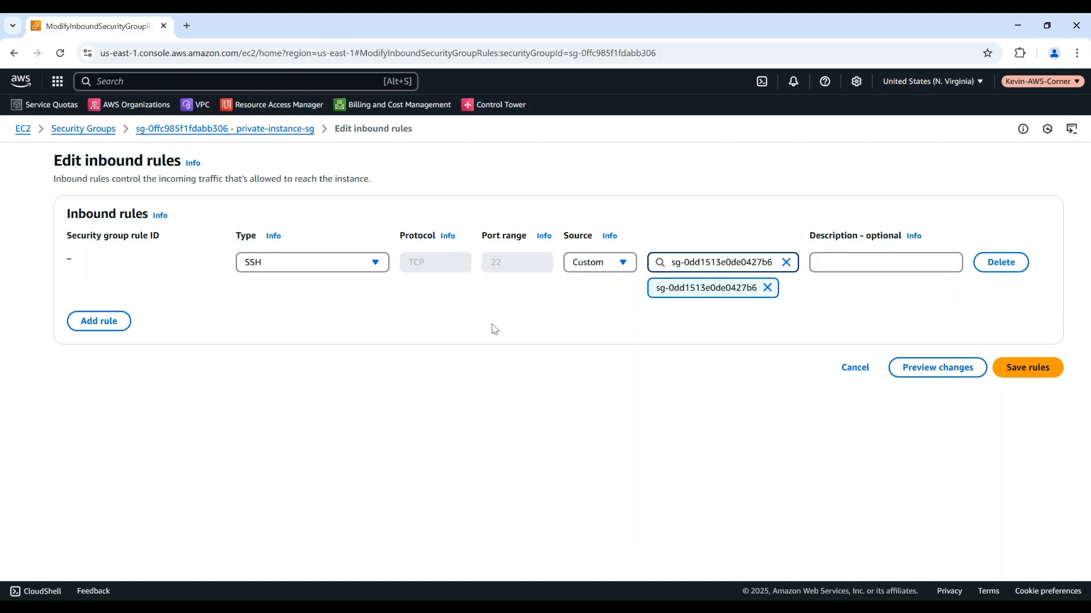
{"action": "left_click", "coordinate": [720, 262]}
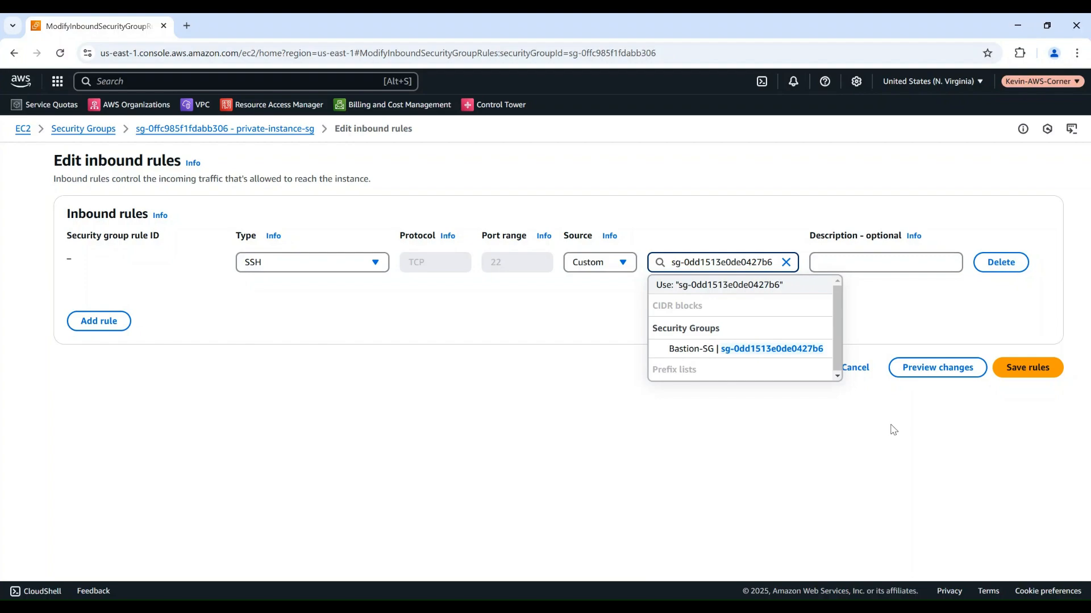
{"action": "left_click", "coordinate": [742, 348]}
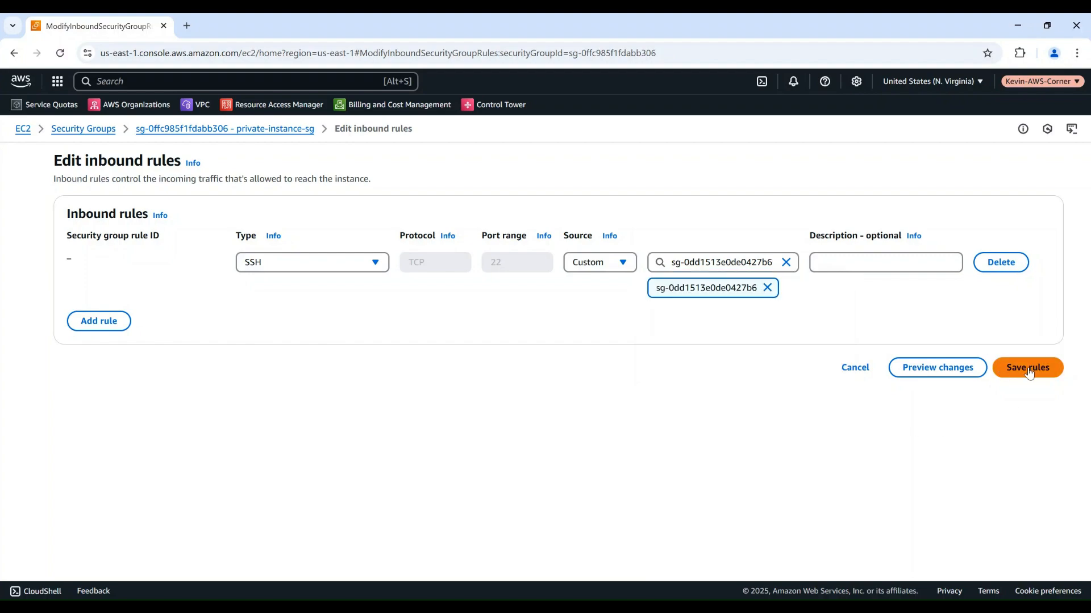
{"action": "left_click", "coordinate": [1028, 368]}
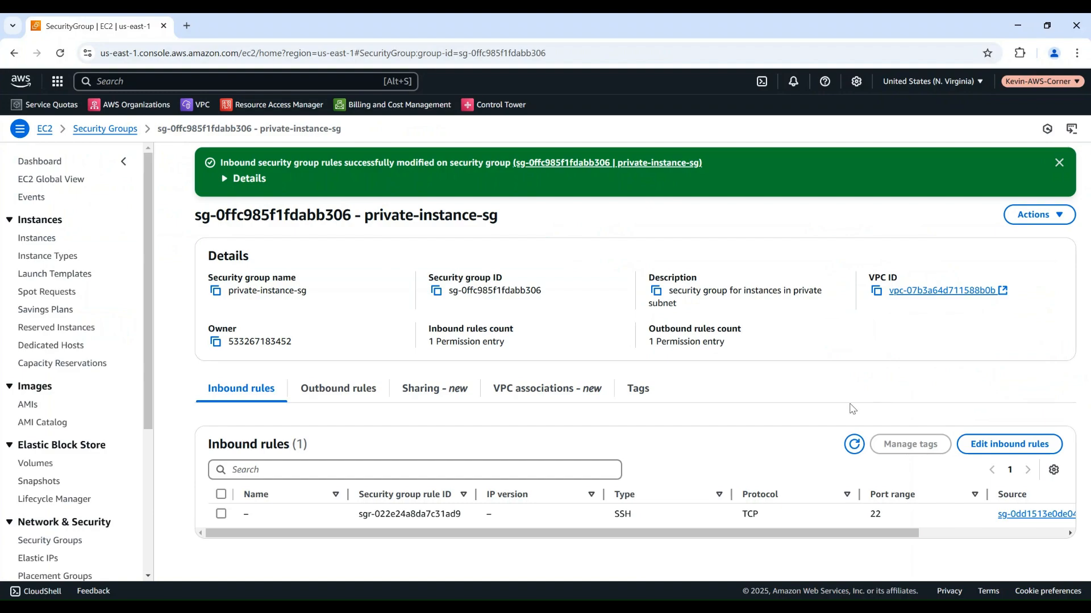
{"action": "mouse_move", "coordinate": [648, 537]}
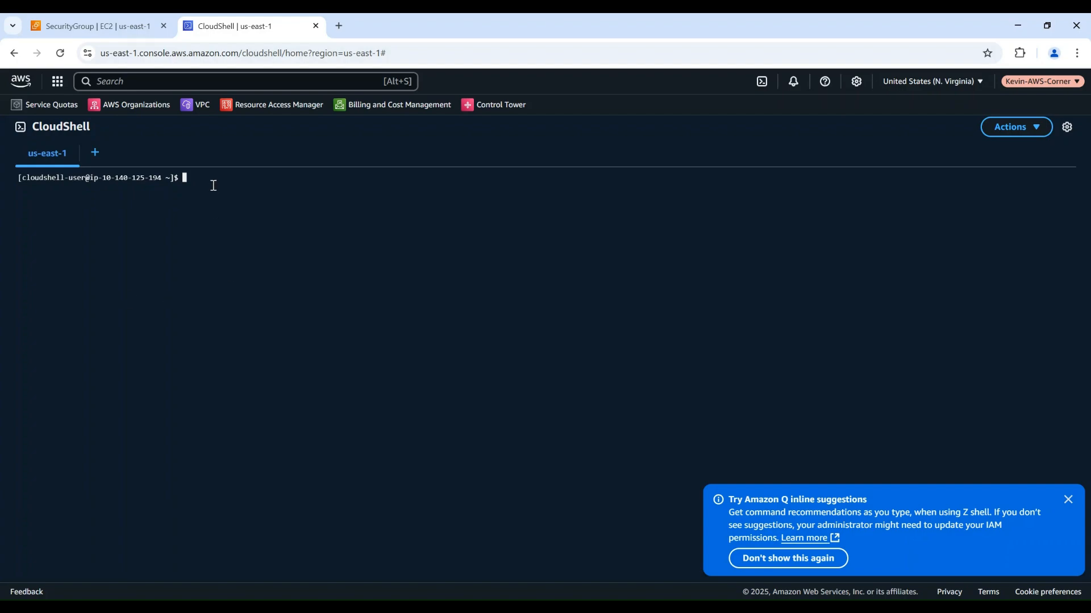
SSH to the bastion at 52.91.73.51, then hop to 172.31.79.229 using kevin-aws-corner-key-pair.pem.
{"action": "type", "text": "ssh -i kevin-aws-corner-key-pair.pem ec2-user@52.91.73.51"}
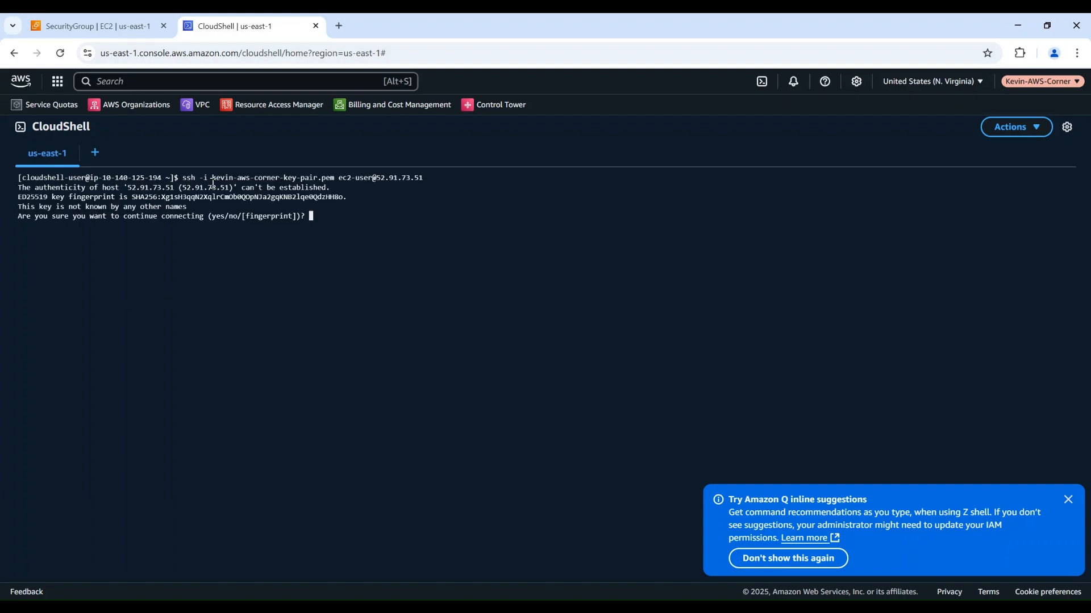
{"action": "type", "text": "yes"}
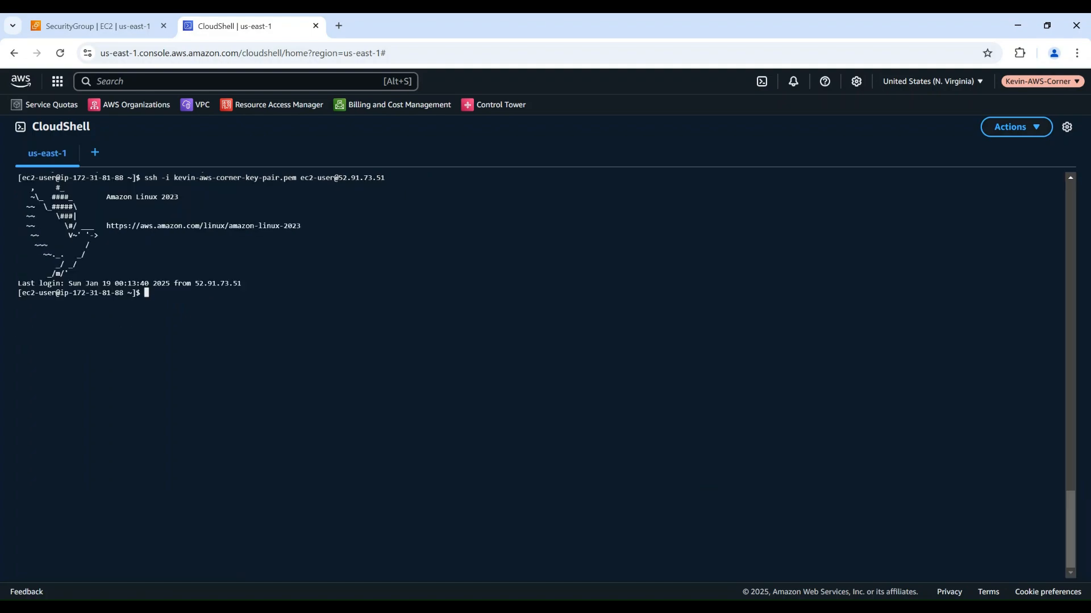
{"action": "type", "text": "ssh -i kevin-aws-corner-key-pair.pem ec2-user@172.31.79.229"}
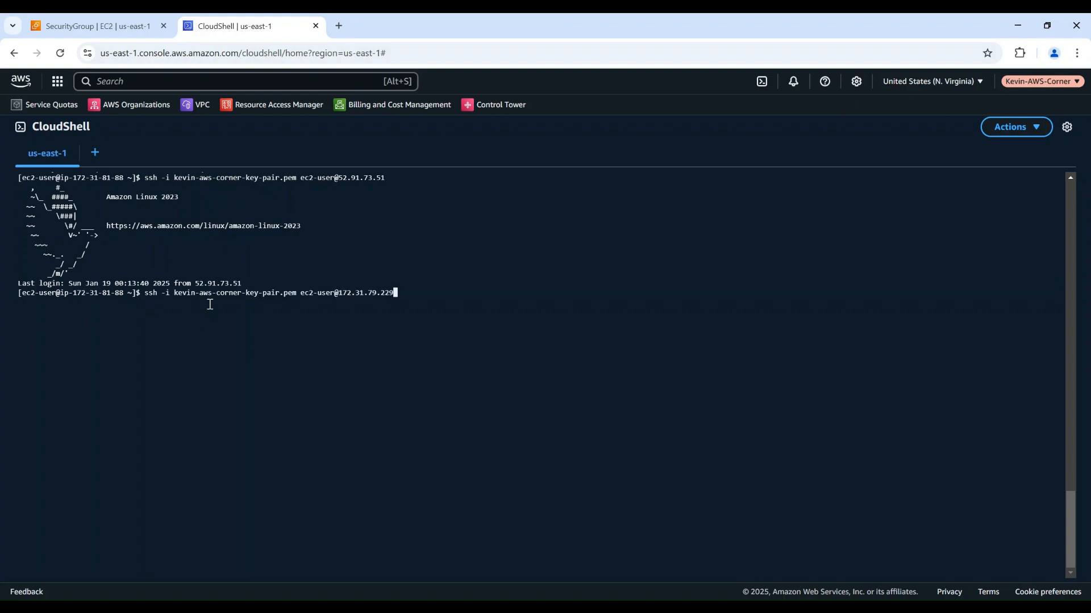
{"action": "key", "text": "Return"}
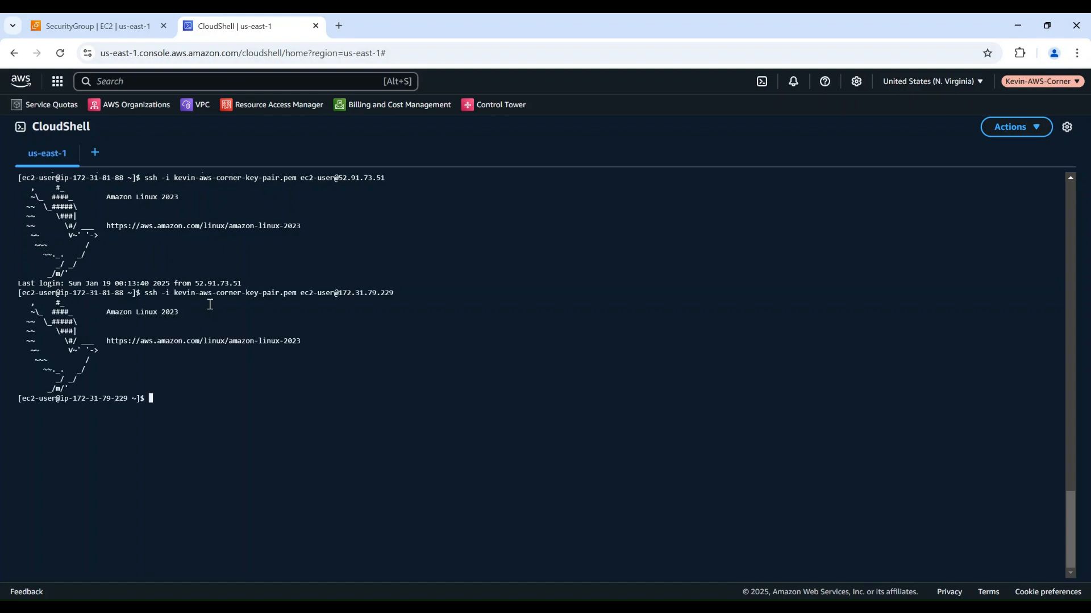